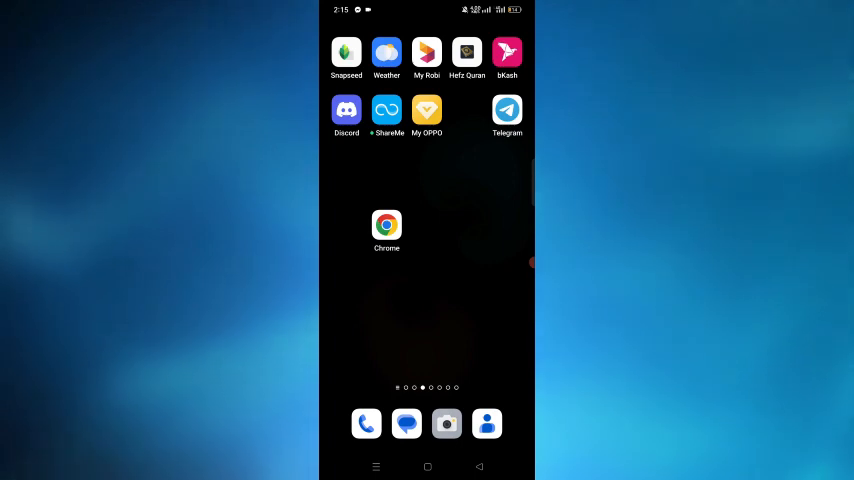
Step: Launch Chrome from the home screen so the Facebook news feed loads
{"action": "left_click", "coordinate": [386, 224]}
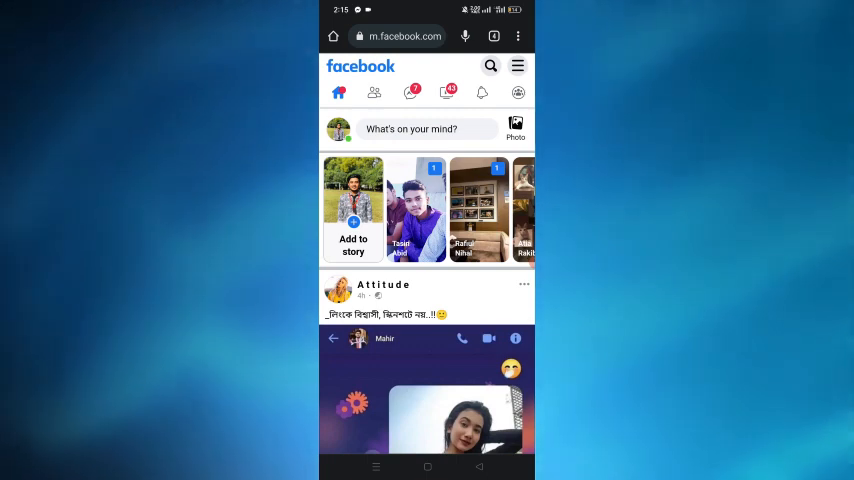
Step: Expand Facebook's main menu listing the profile, Groups, Pages and Saved
{"action": "left_click", "coordinate": [516, 64]}
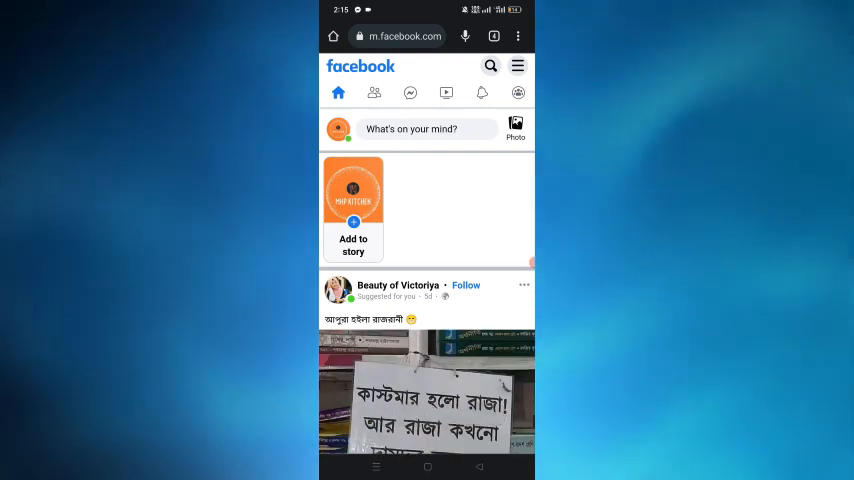
{"action": "left_click", "coordinate": [516, 64]}
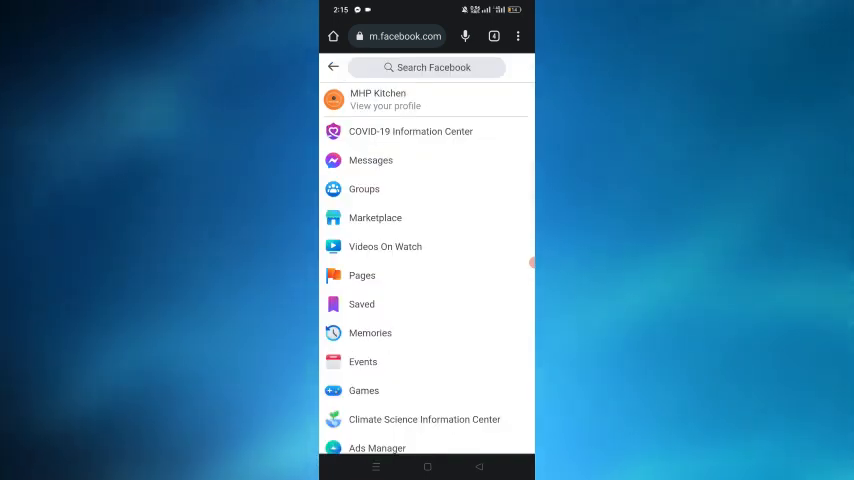
Step: Go to the MHP Kitchen page and show its Photos section with albums like Uploads
{"action": "left_click", "coordinate": [372, 100]}
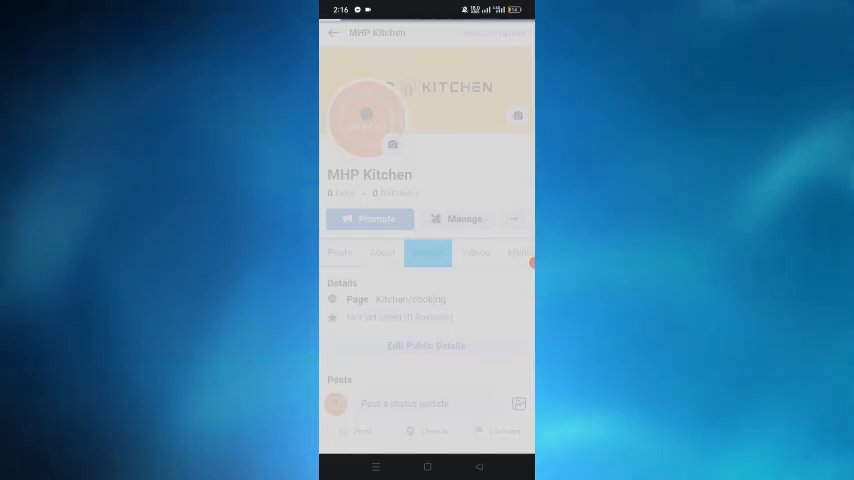
{"action": "left_click", "coordinate": [428, 252]}
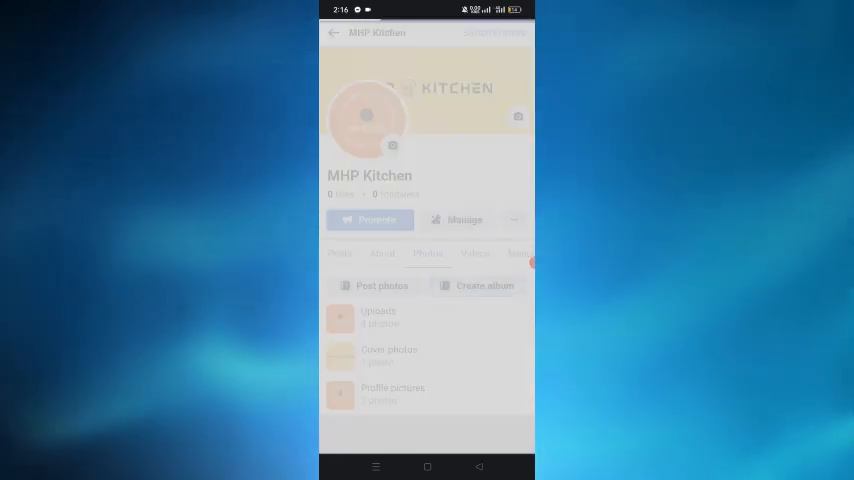
Step: Create a new public album named 'Mahbub', landing on its empty Add photos screen
{"action": "left_click", "coordinate": [482, 284]}
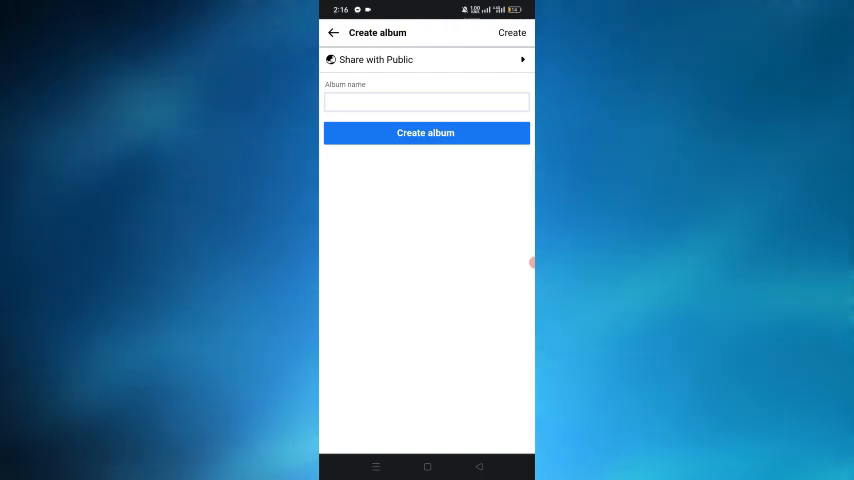
{"action": "left_click", "coordinate": [424, 100]}
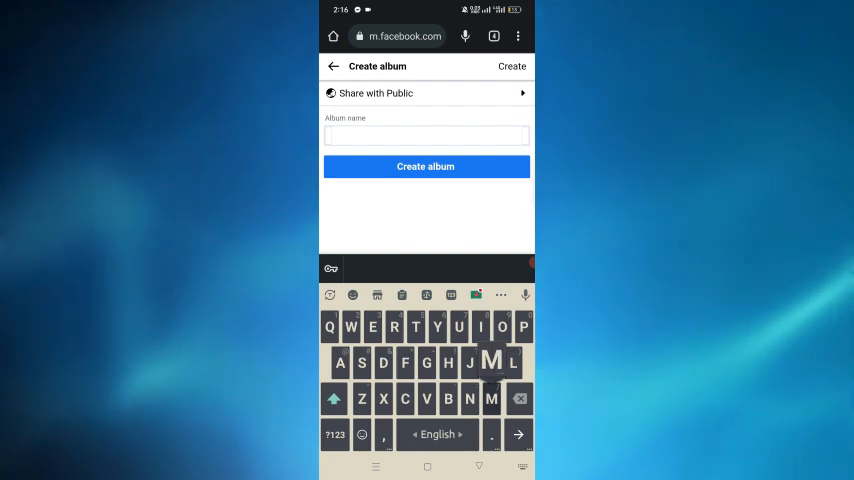
{"action": "type", "text": "Mahbub"}
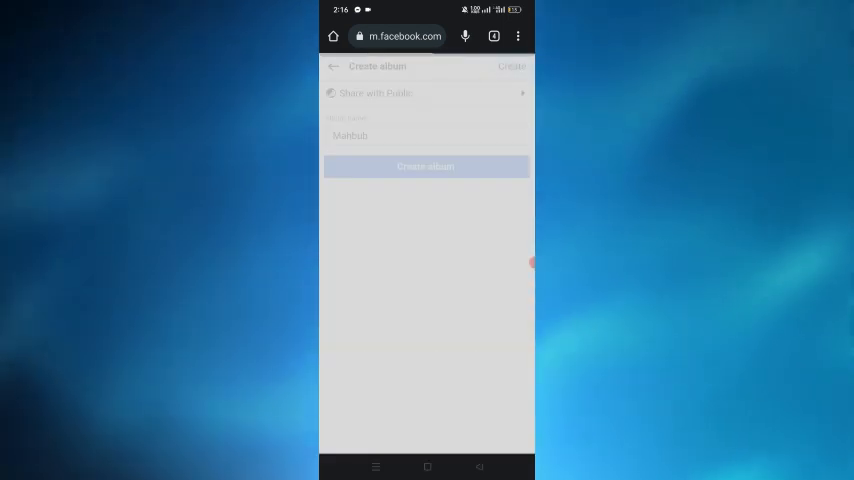
{"action": "left_click", "coordinate": [424, 166]}
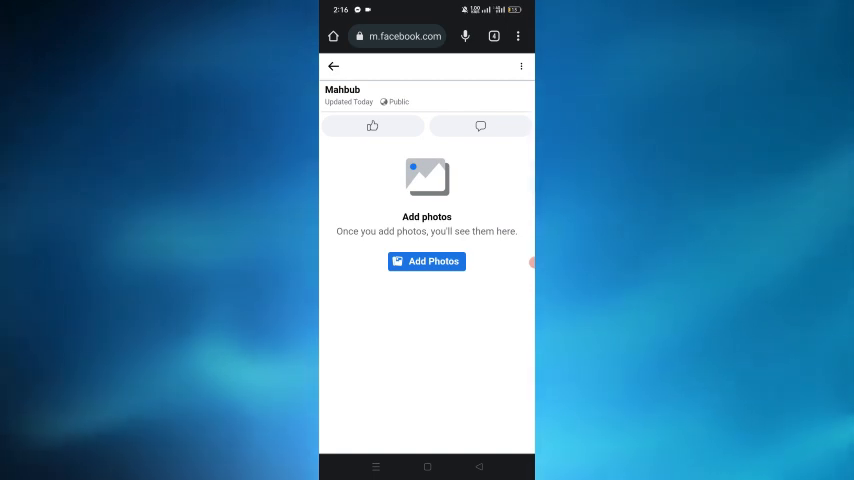